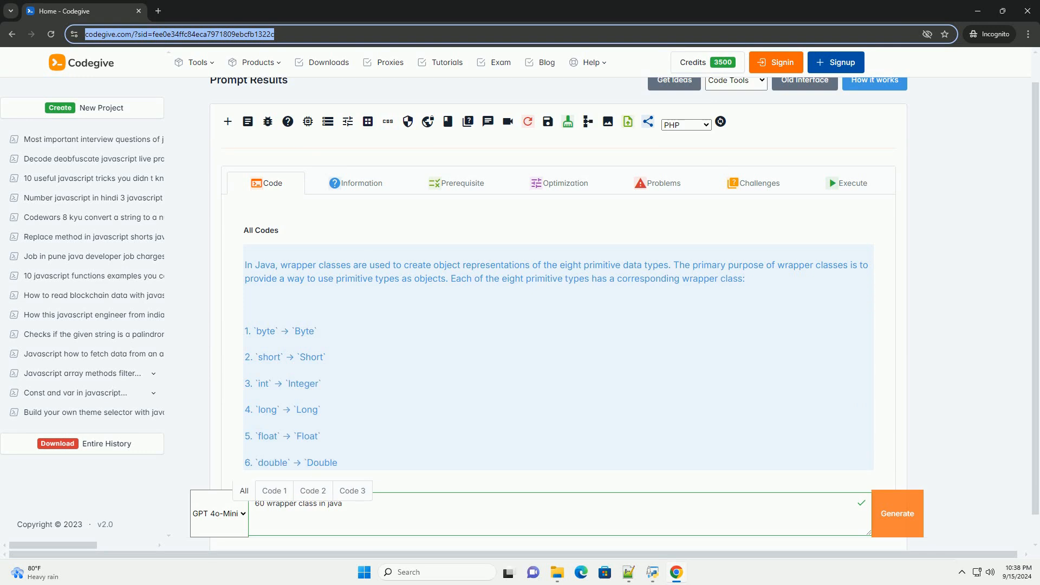
pyautogui.scroll(-3)
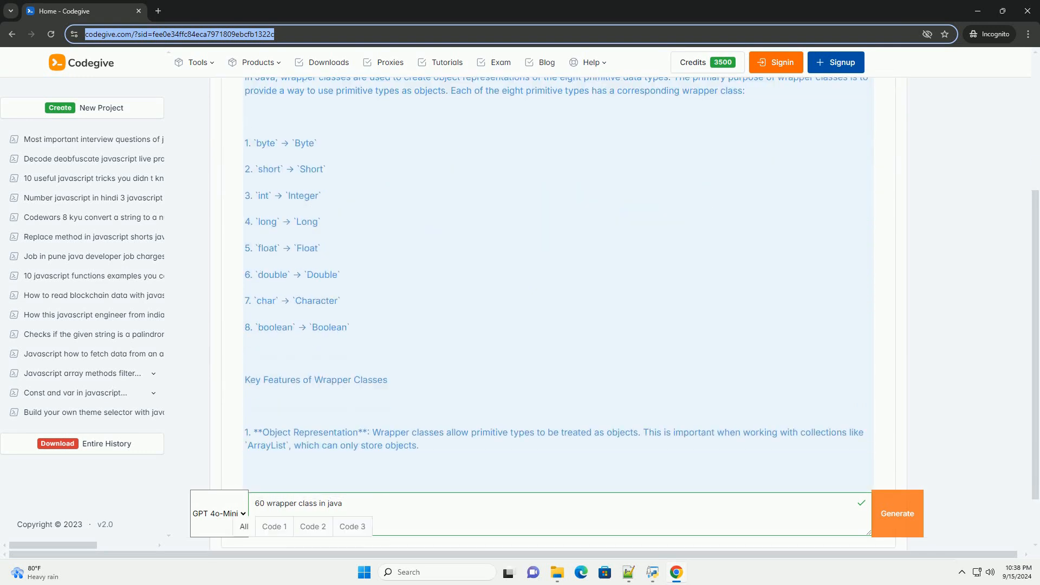
pyautogui.scroll(-3)
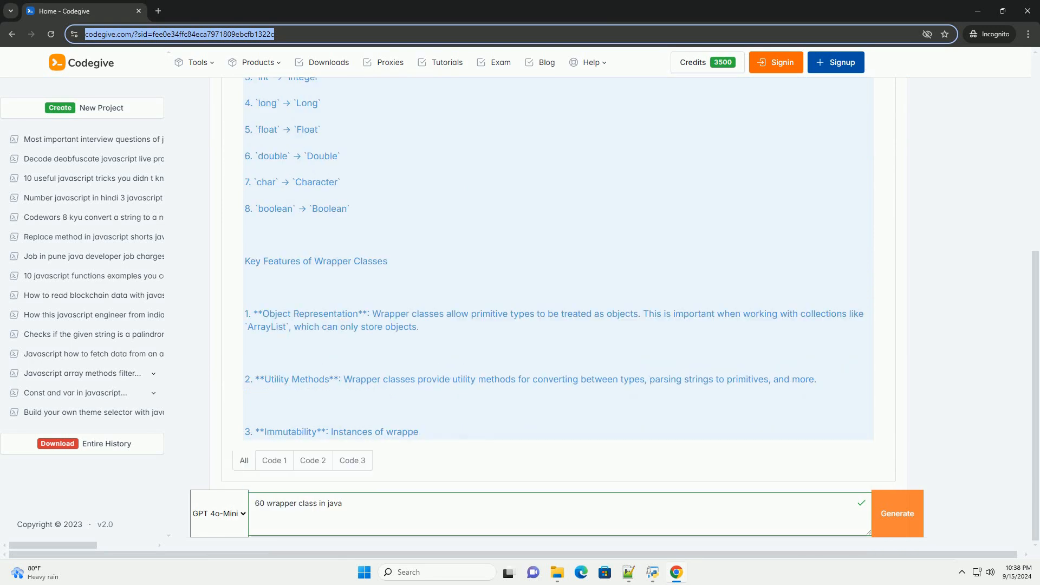
pyautogui.scroll(-3)
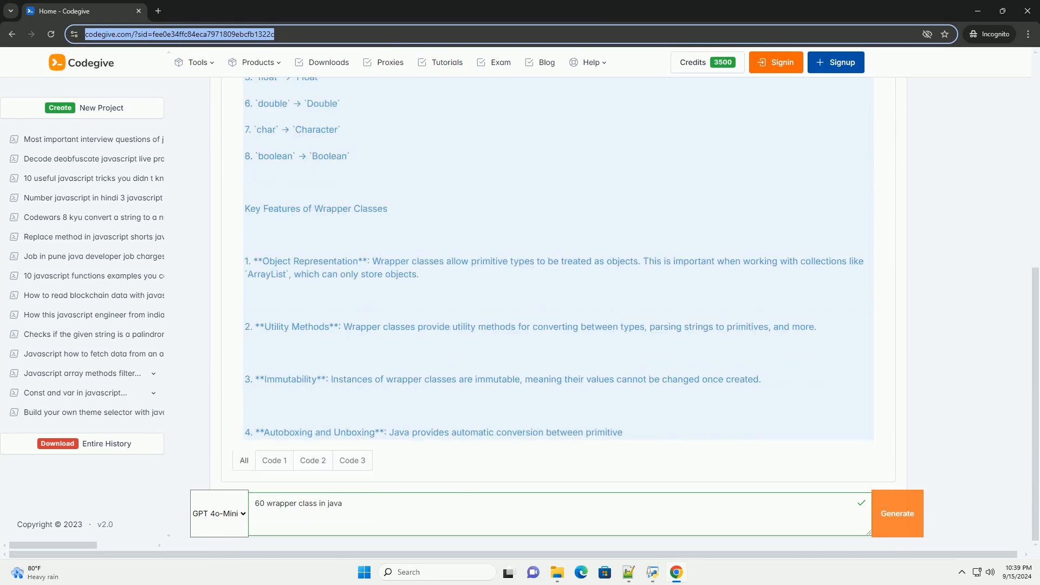
pyautogui.scroll(-3)
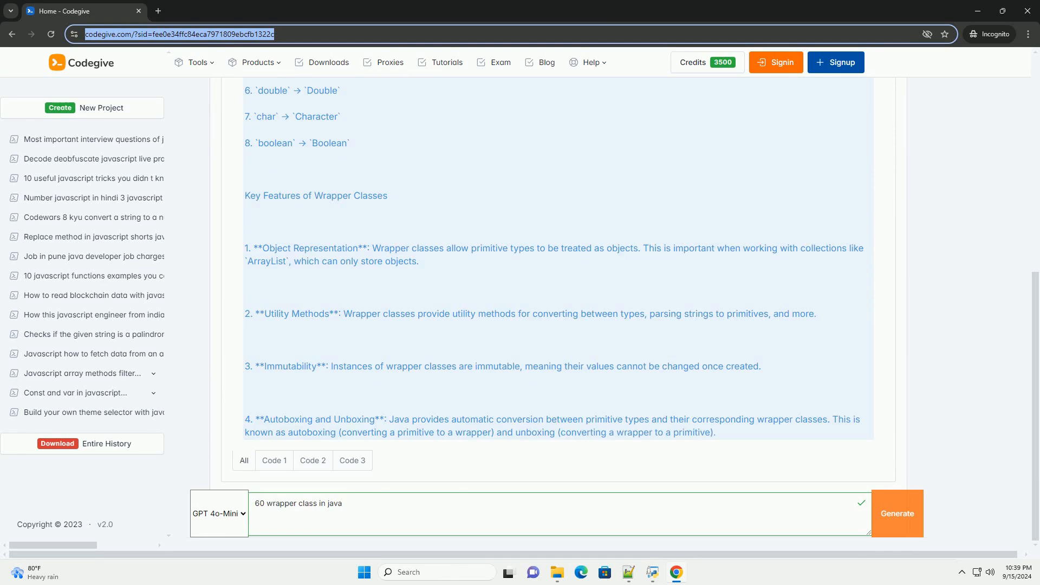
pyautogui.scroll(-3)
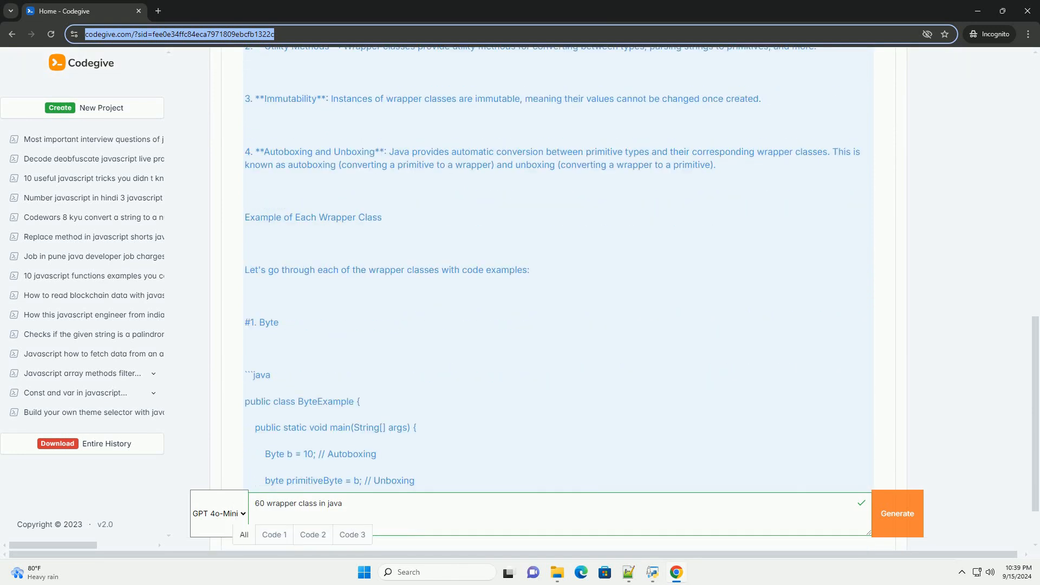
pyautogui.scroll(-3)
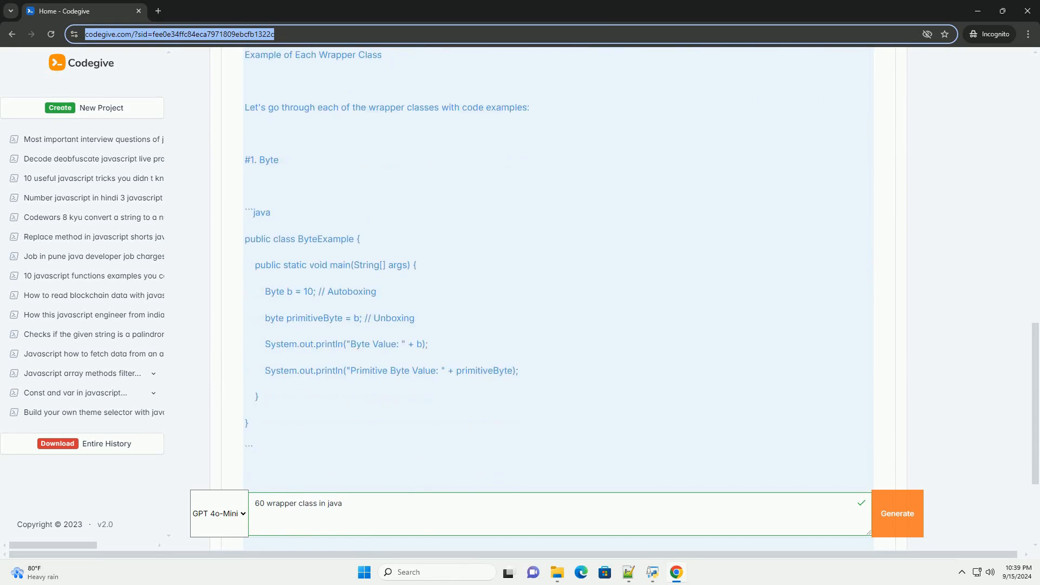
pyautogui.scroll(-3)
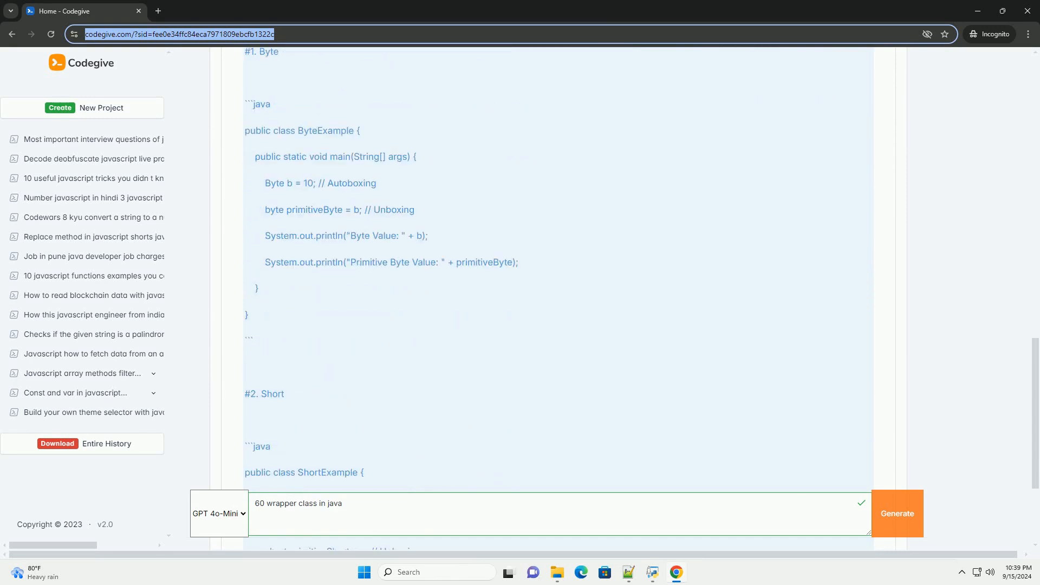
pyautogui.scroll(-3)
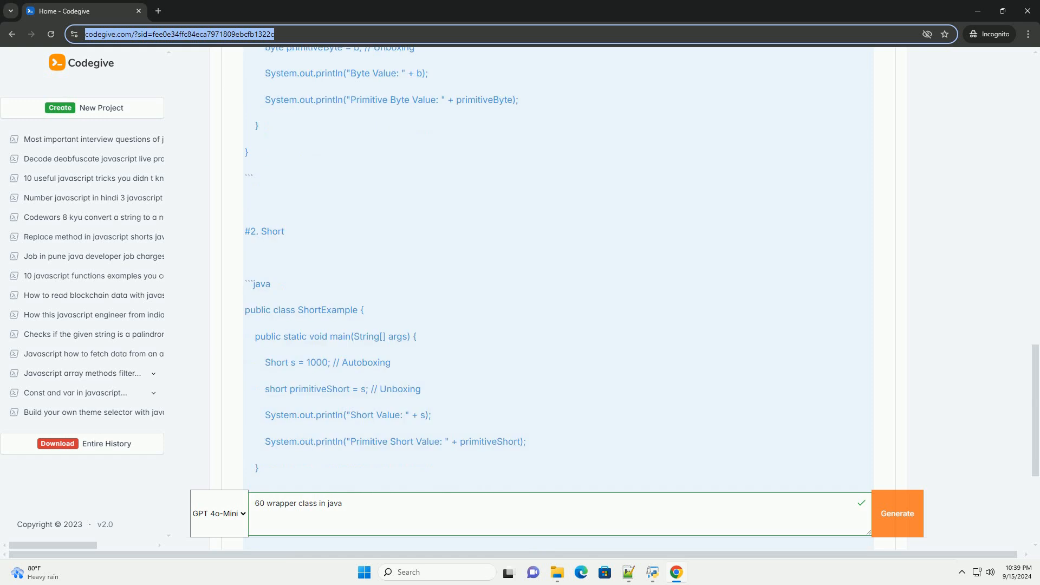
pyautogui.scroll(-3)
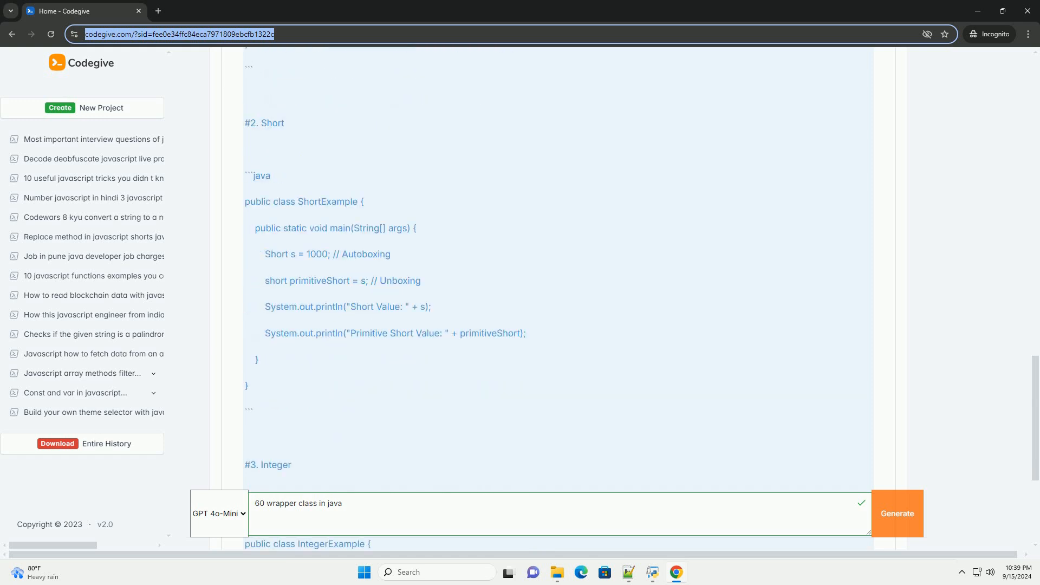
pyautogui.scroll(-3)
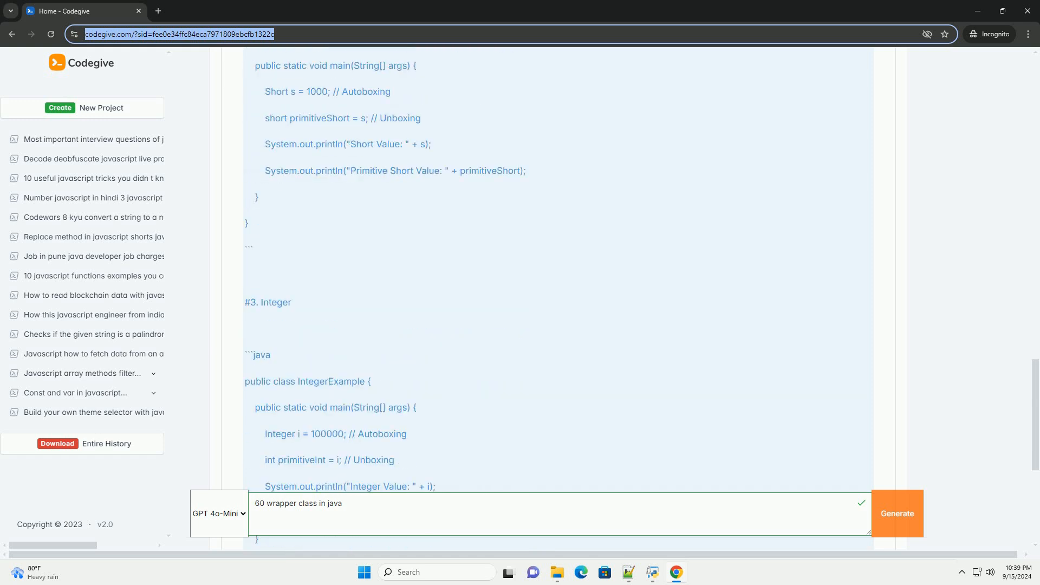
pyautogui.scroll(-3)
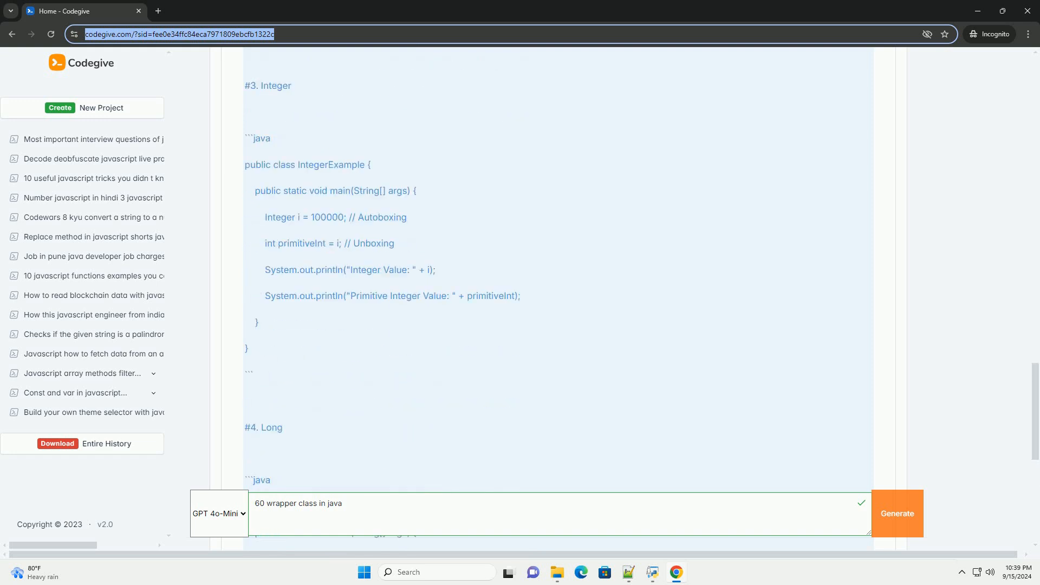
pyautogui.scroll(-3)
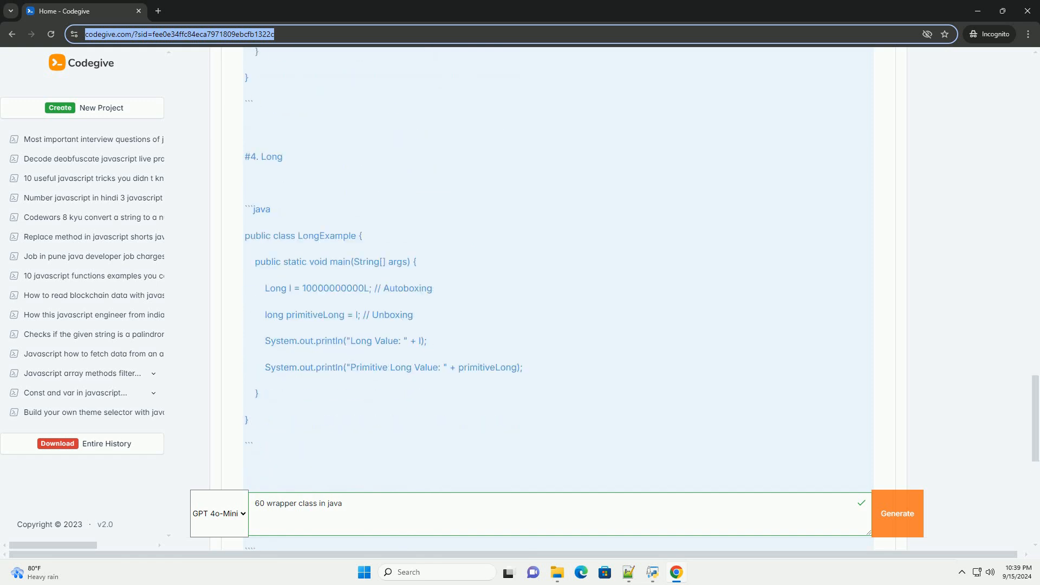
pyautogui.scroll(-3)
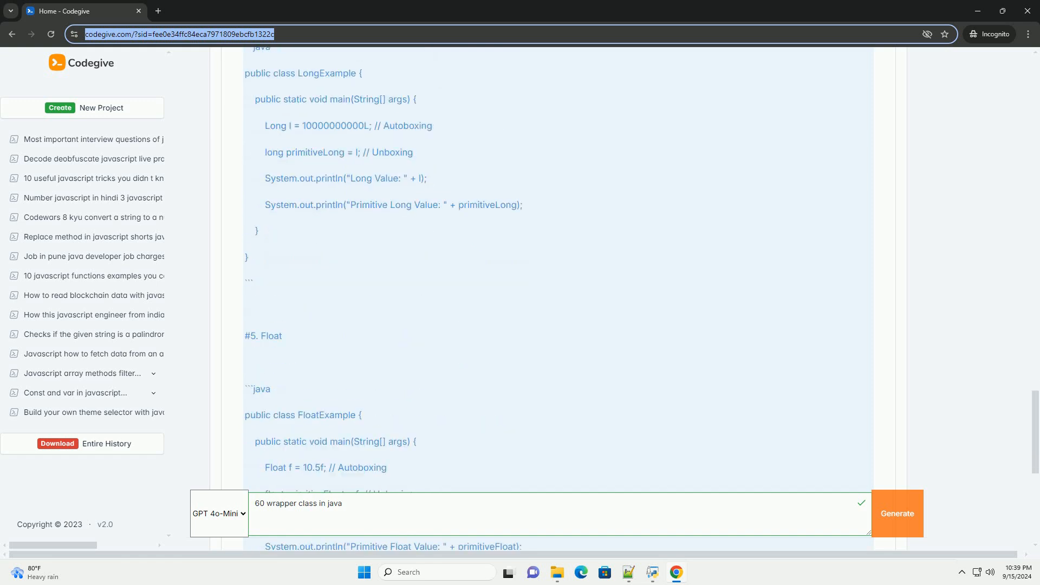
pyautogui.scroll(-3)
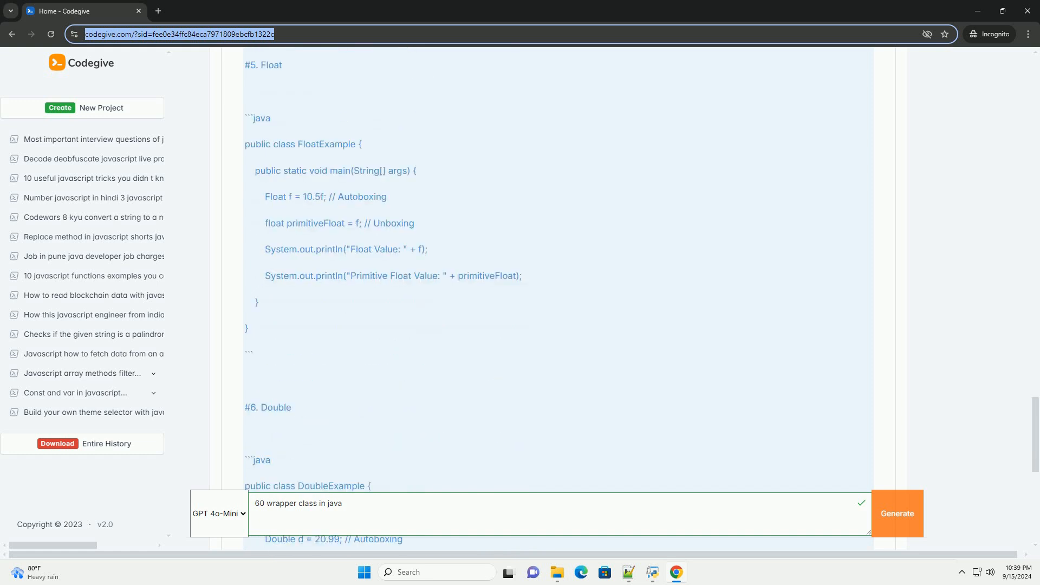
pyautogui.scroll(-3)
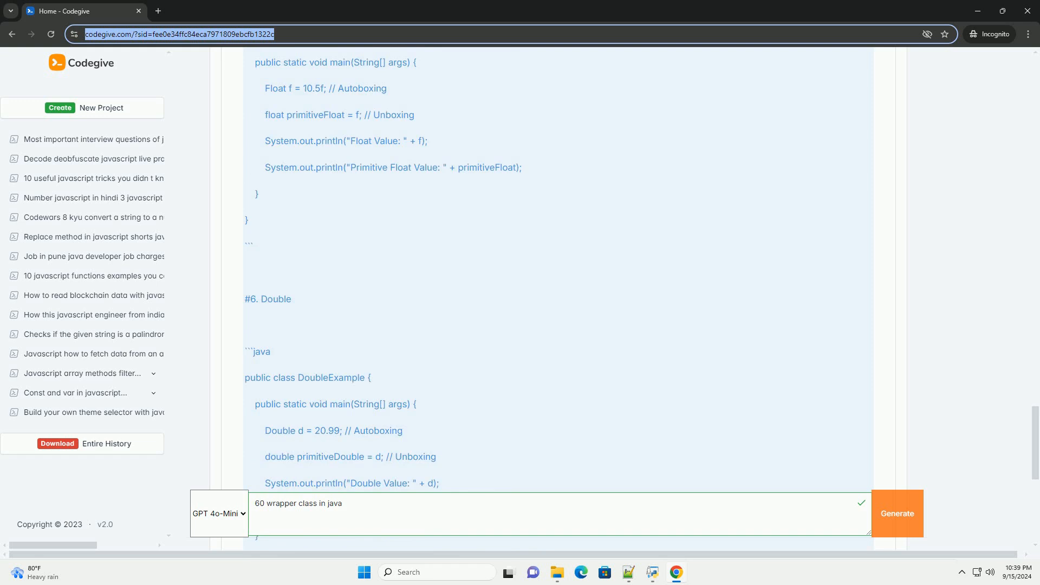
pyautogui.scroll(-3)
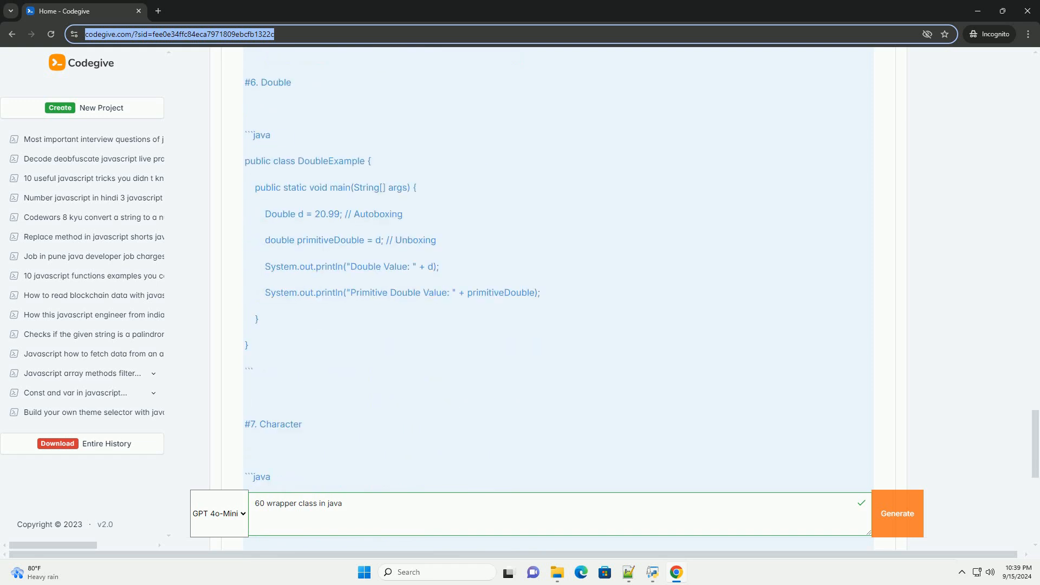
pyautogui.scroll(-3)
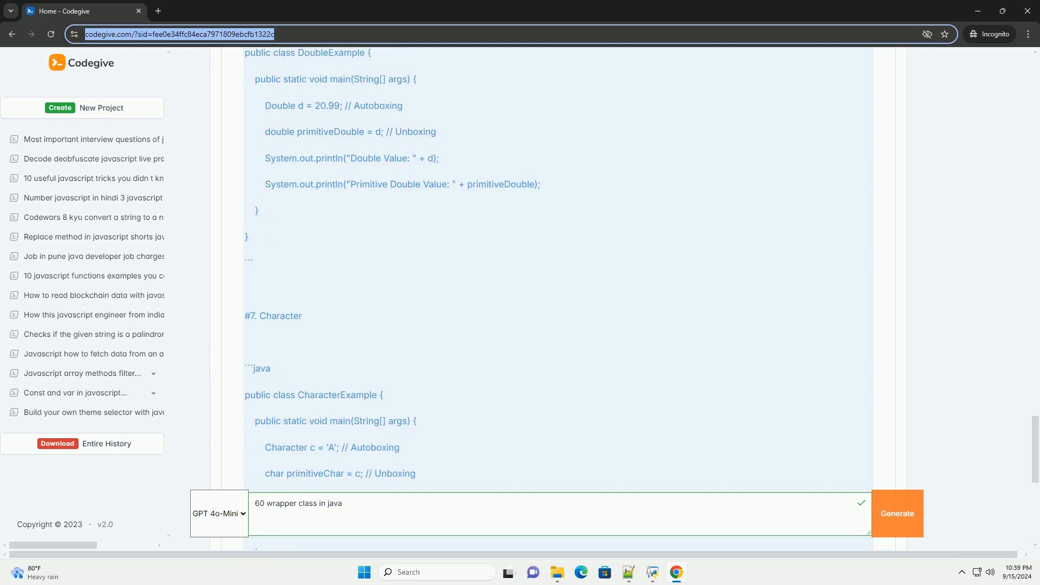
pyautogui.scroll(-3)
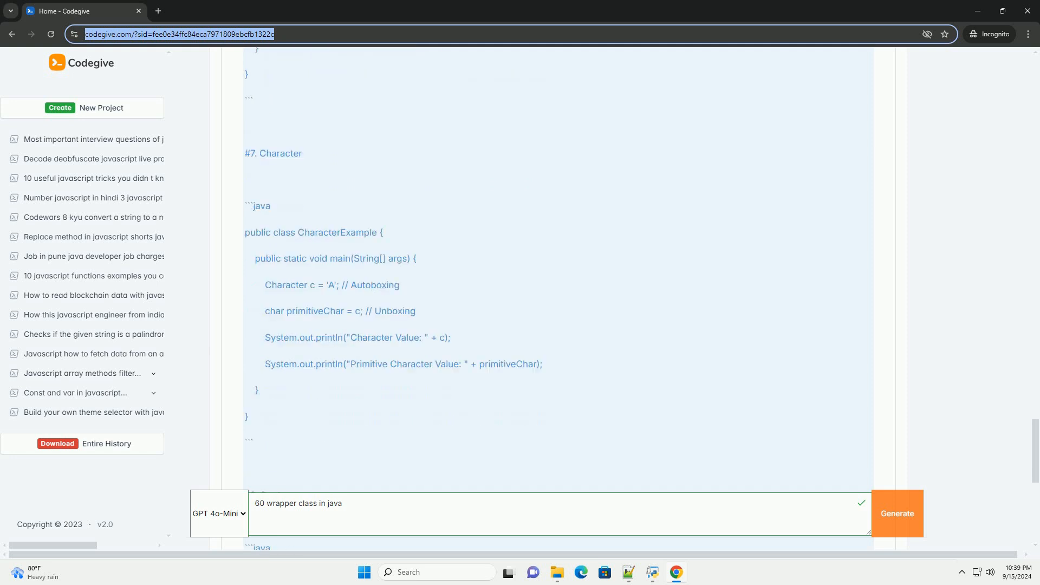
pyautogui.scroll(-3)
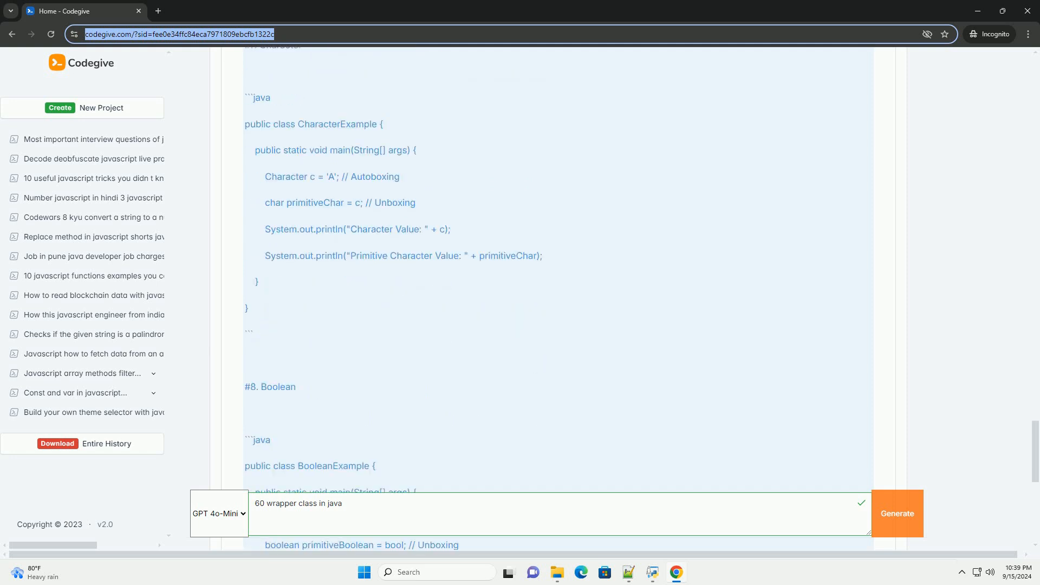
pyautogui.scroll(-3)
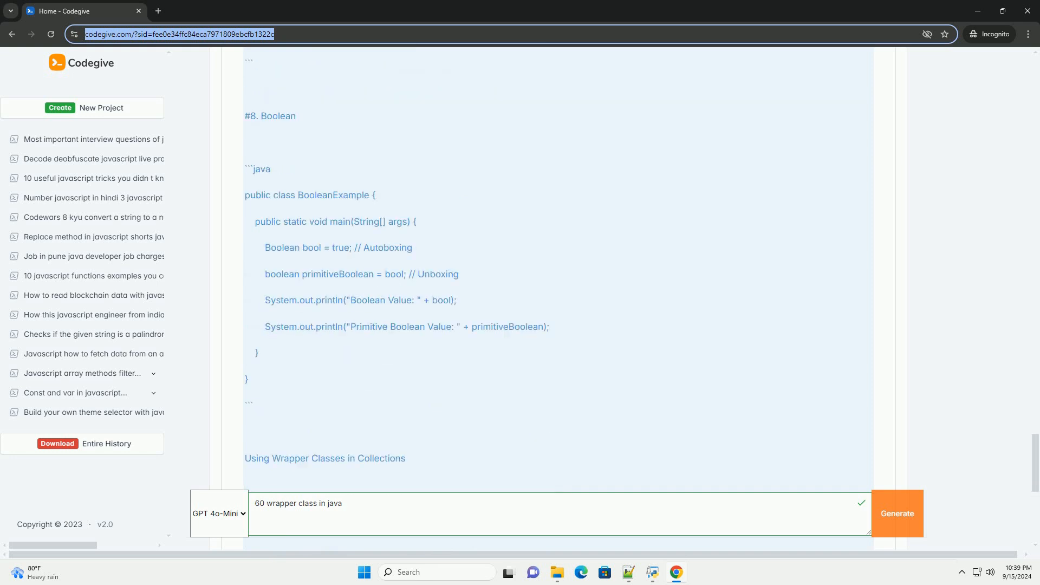
pyautogui.scroll(-3)
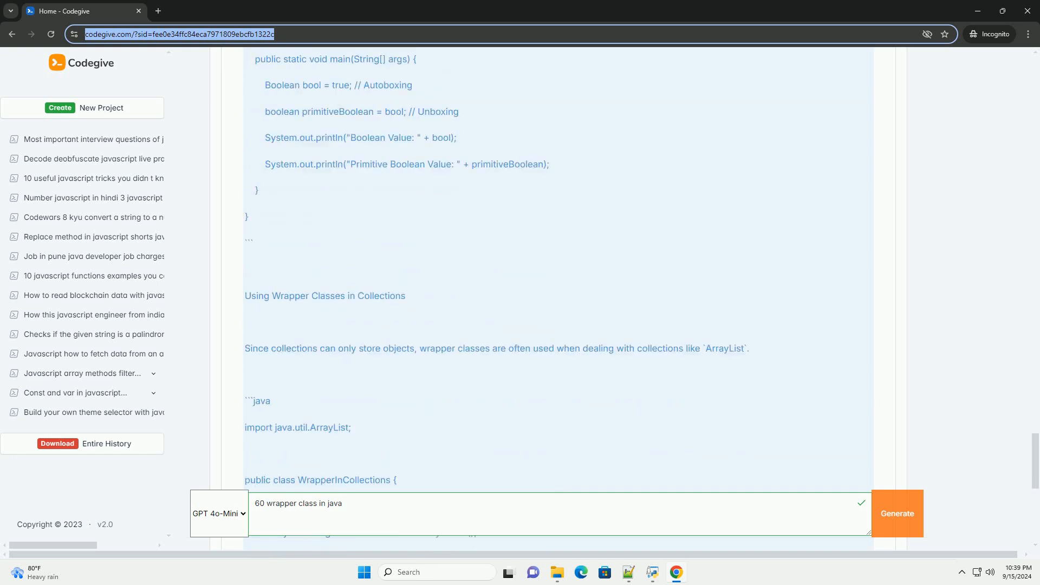
pyautogui.scroll(-3)
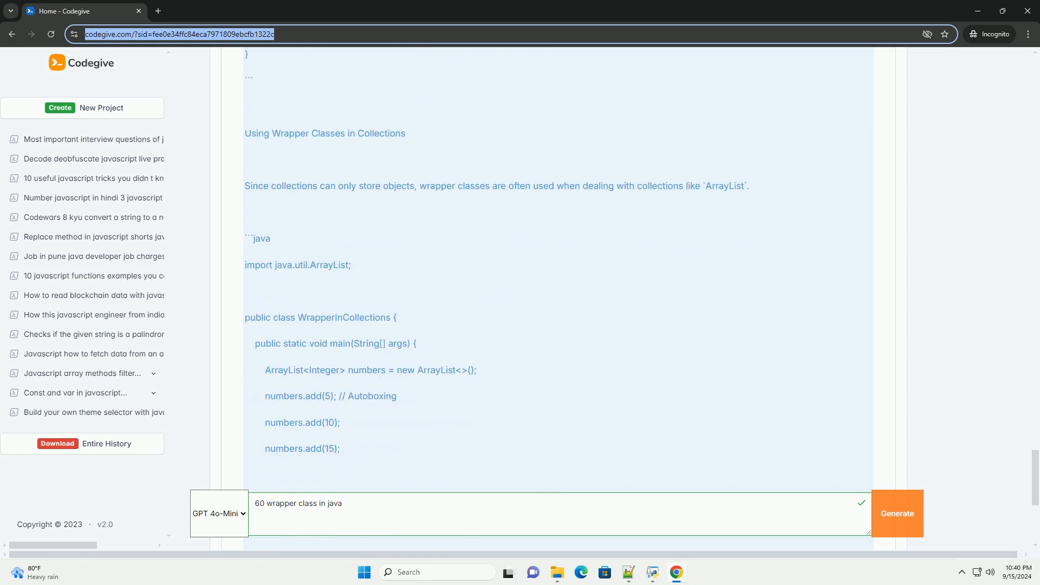